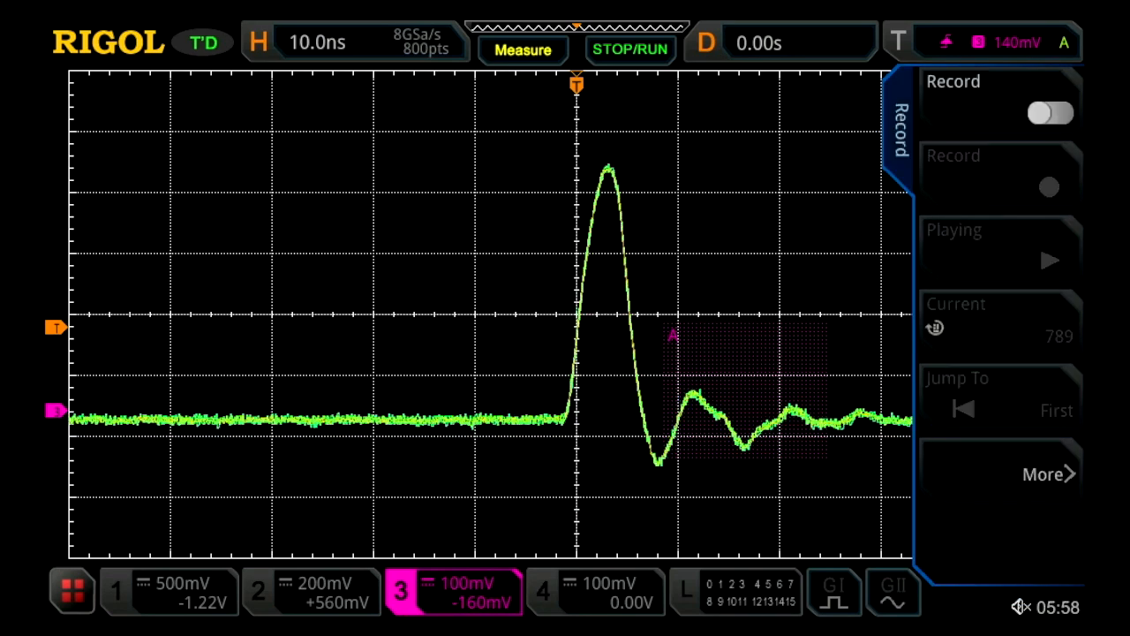
Capture channel 3 at a 1.00 ms timebase with 100M-point memory depth
click(1047, 112)
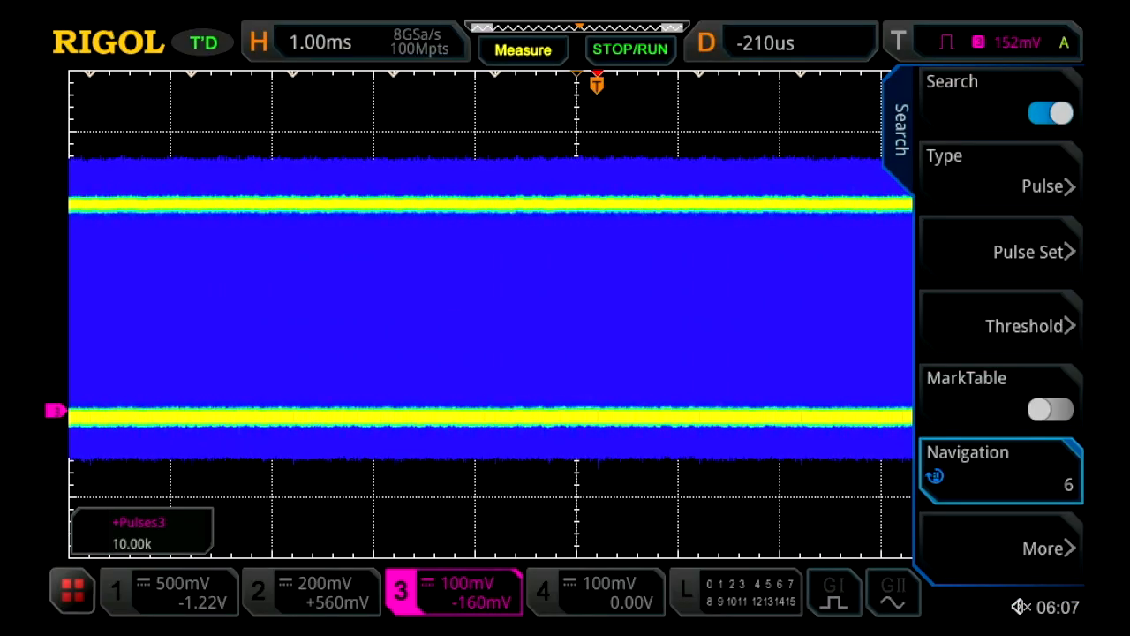
Turn on the MarkTable to list the 10 channel 3 pulse marks
click(1049, 409)
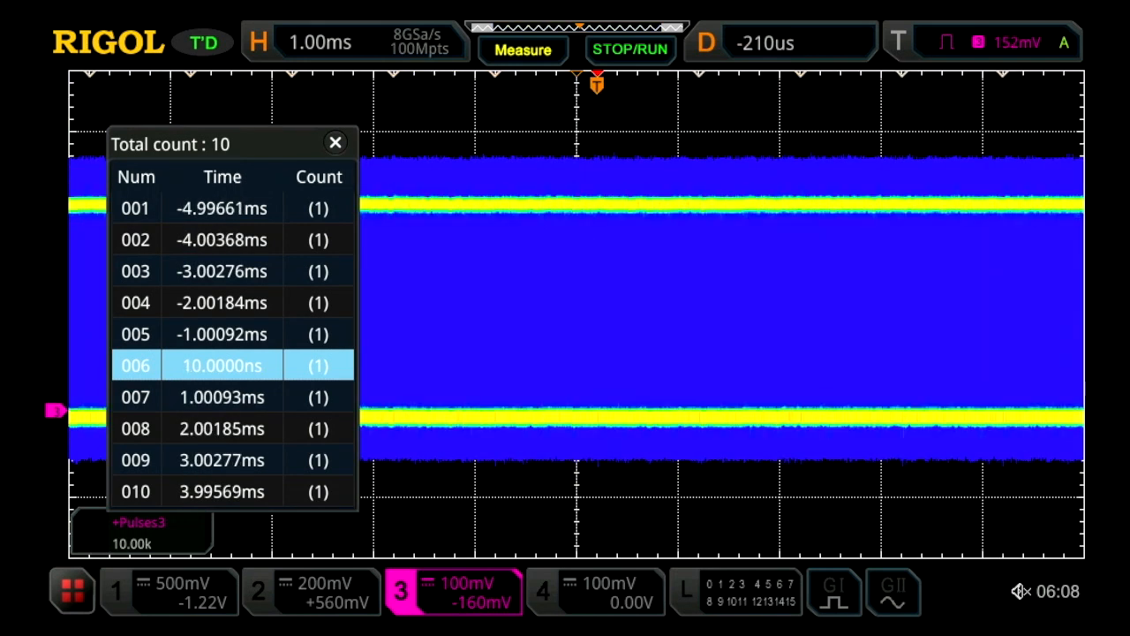
Add a CH3 +Pulses measurement reading 10.00k, then close the mark table and measurement chooser
click(523, 49)
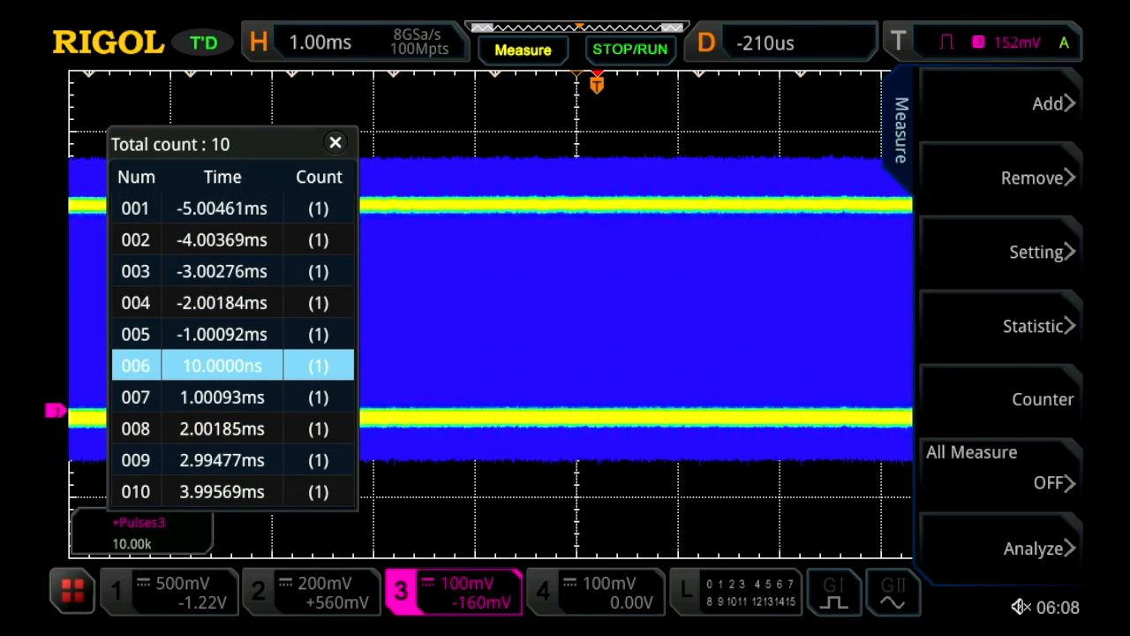
click(1042, 102)
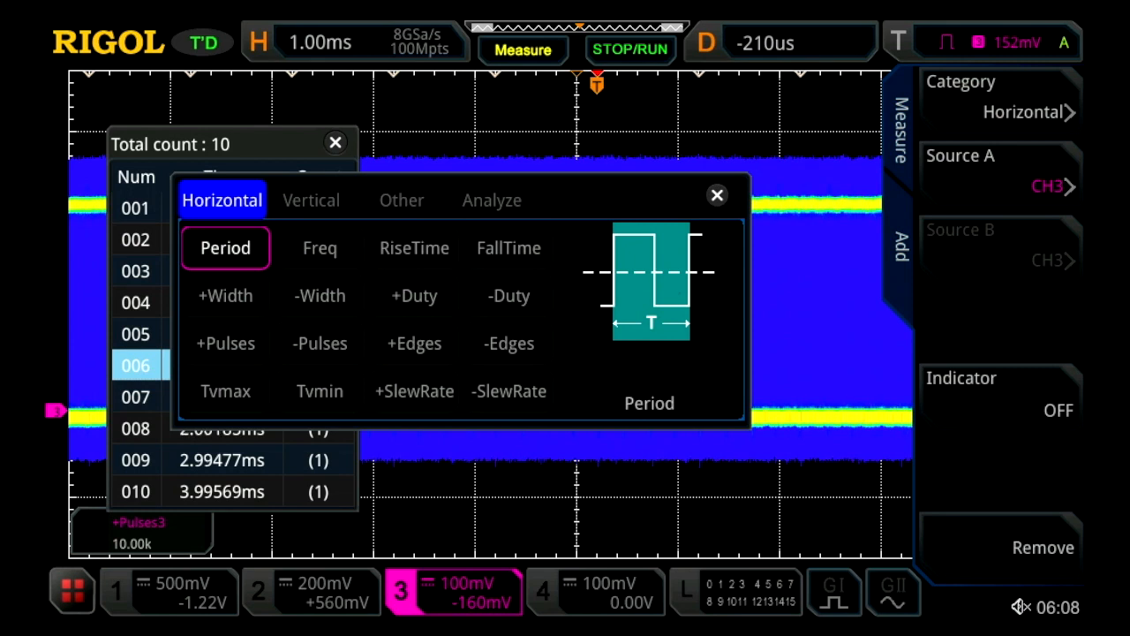
click(225, 343)
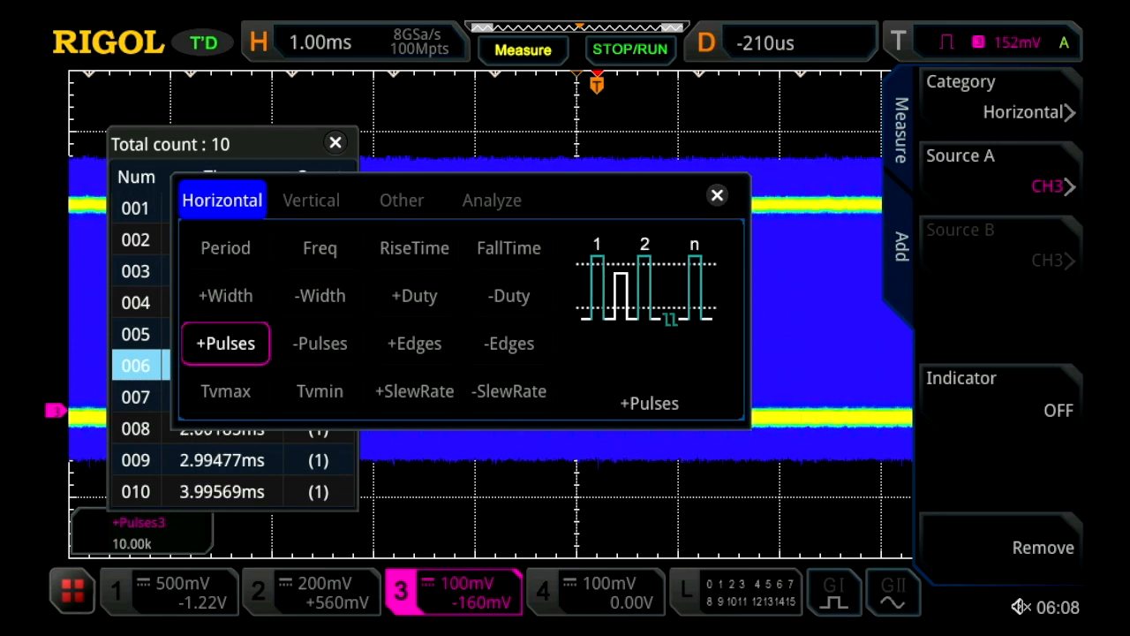
click(334, 142)
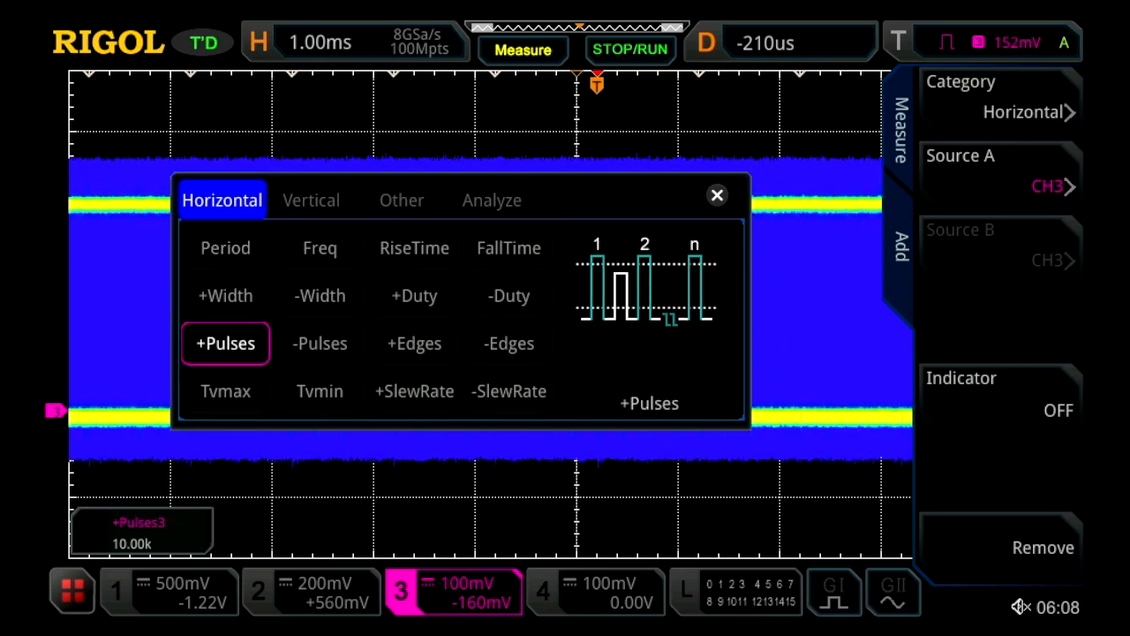
click(716, 195)
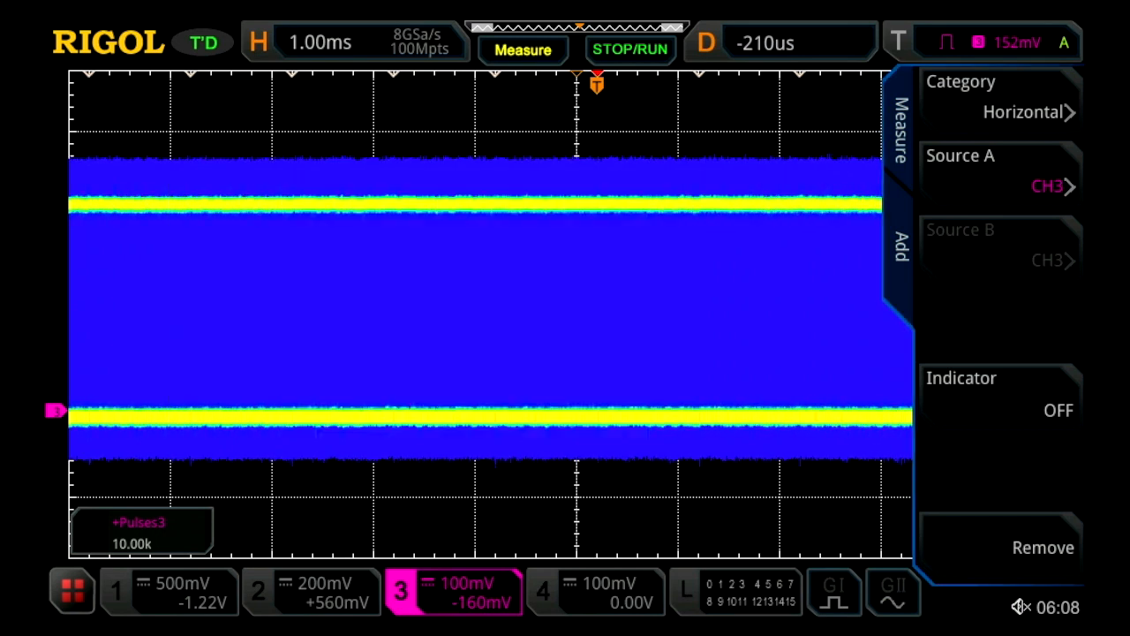